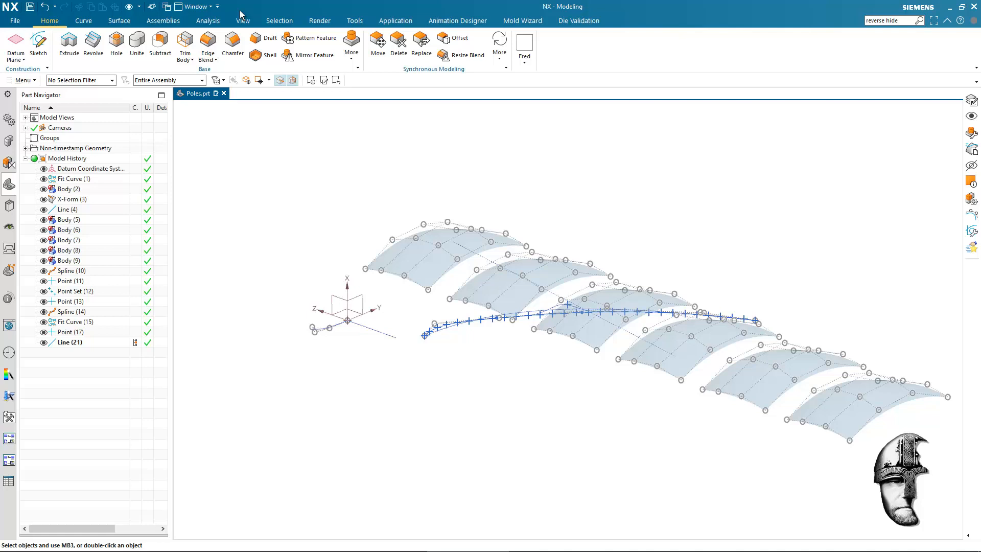
{"action": "mouse_move", "coordinate": [222, 5]}
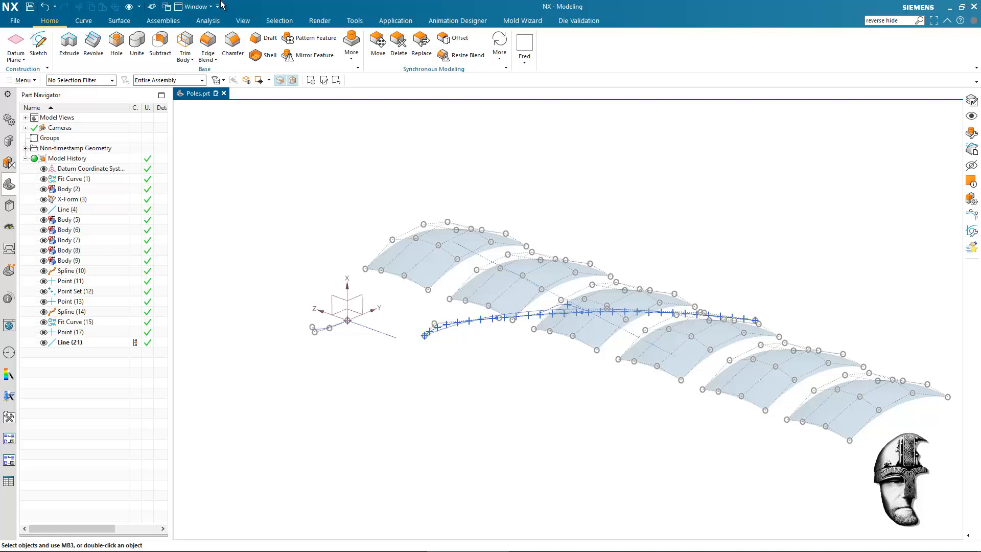
Toggle layers 100 and 110 hidden and visible again in Layer Settings, leaving both shown.
{"action": "left_click", "coordinate": [242, 20]}
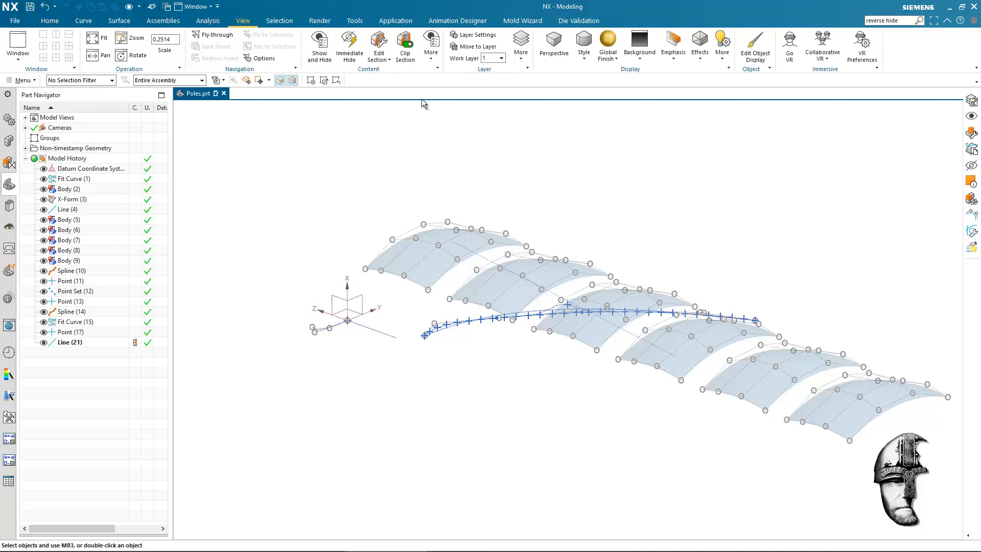
{"action": "left_click", "coordinate": [477, 35]}
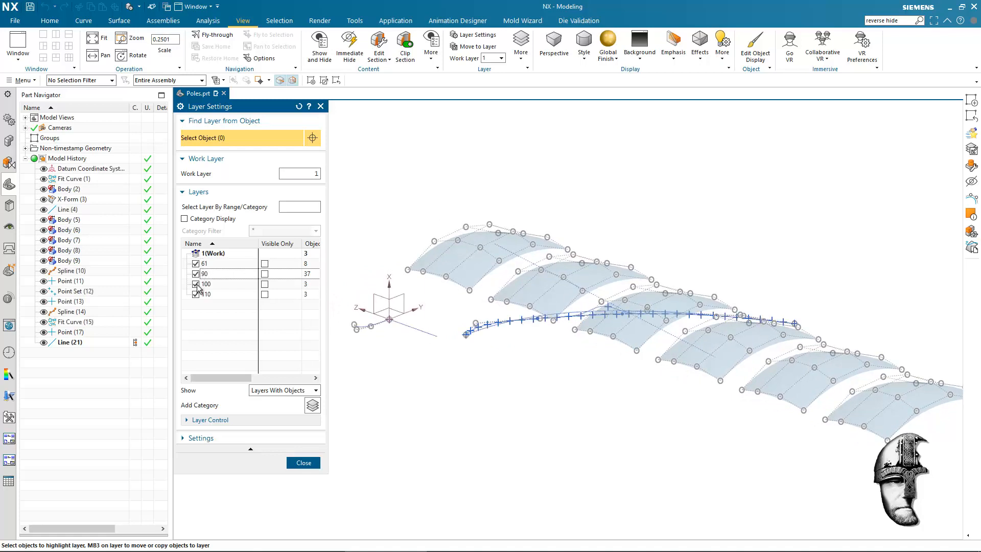
{"action": "left_click", "coordinate": [196, 284]}
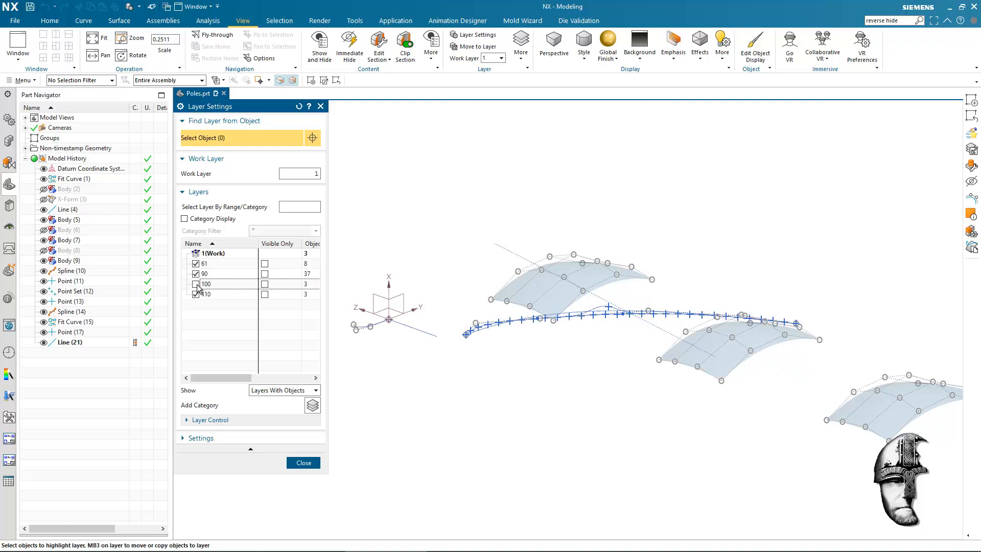
{"action": "left_click", "coordinate": [195, 294]}
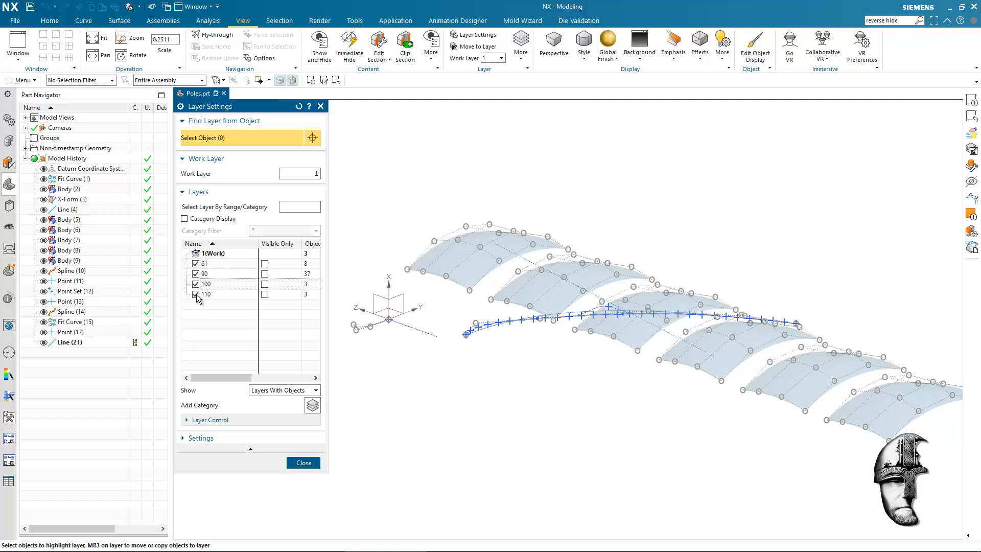
{"action": "left_click", "coordinate": [195, 294]}
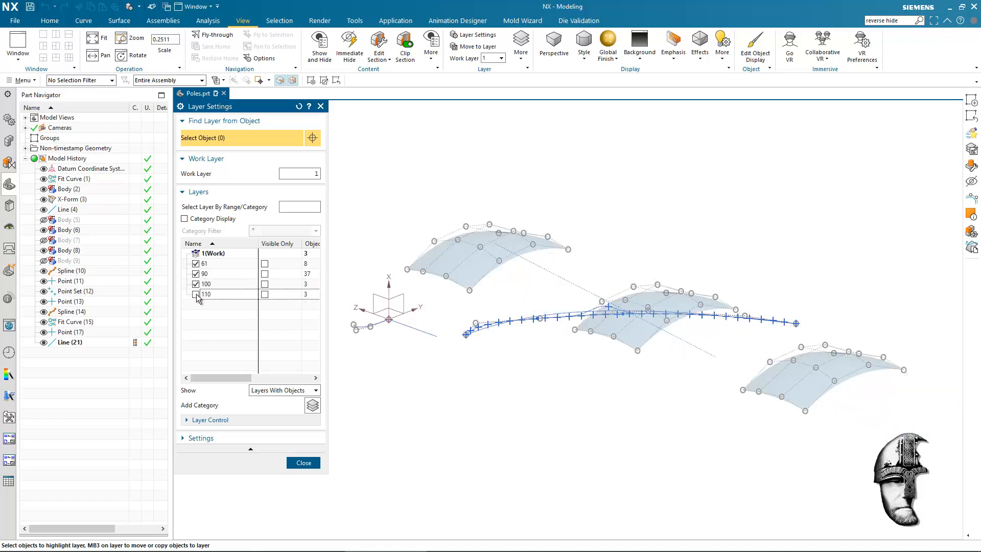
{"action": "left_click", "coordinate": [196, 294]}
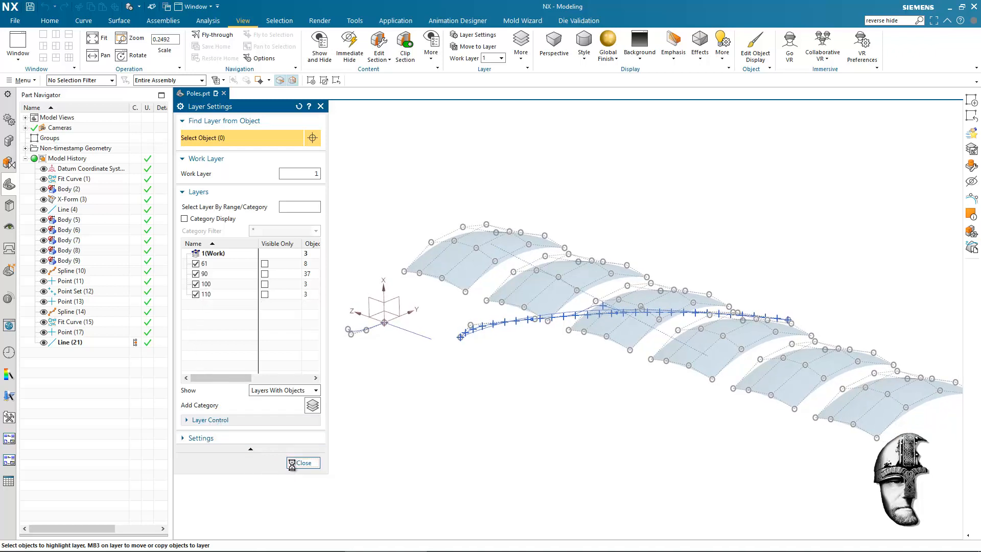
{"action": "left_click", "coordinate": [303, 462]}
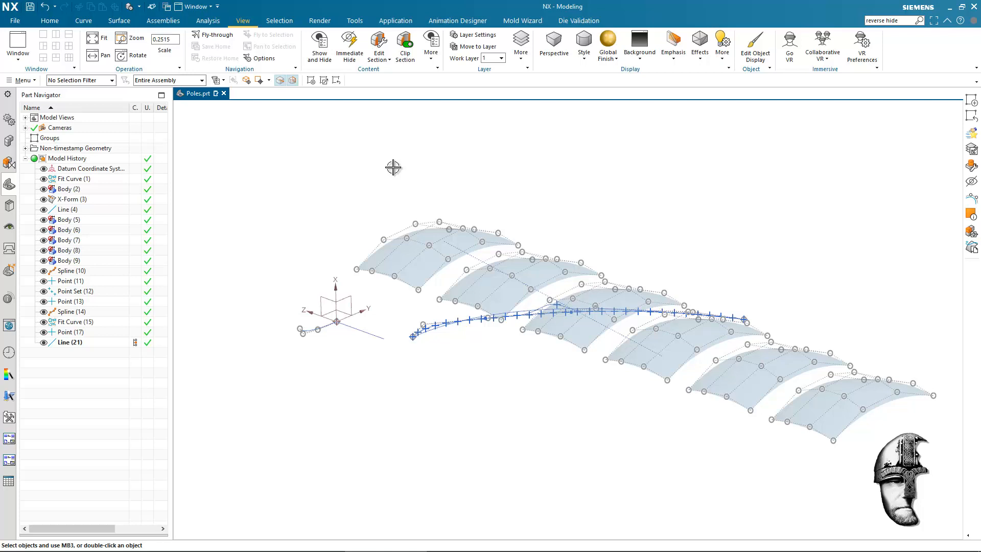
Select the leftmost surface and add the neighbouring surfaces and spline to the selection.
{"action": "left_click", "coordinate": [428, 268]}
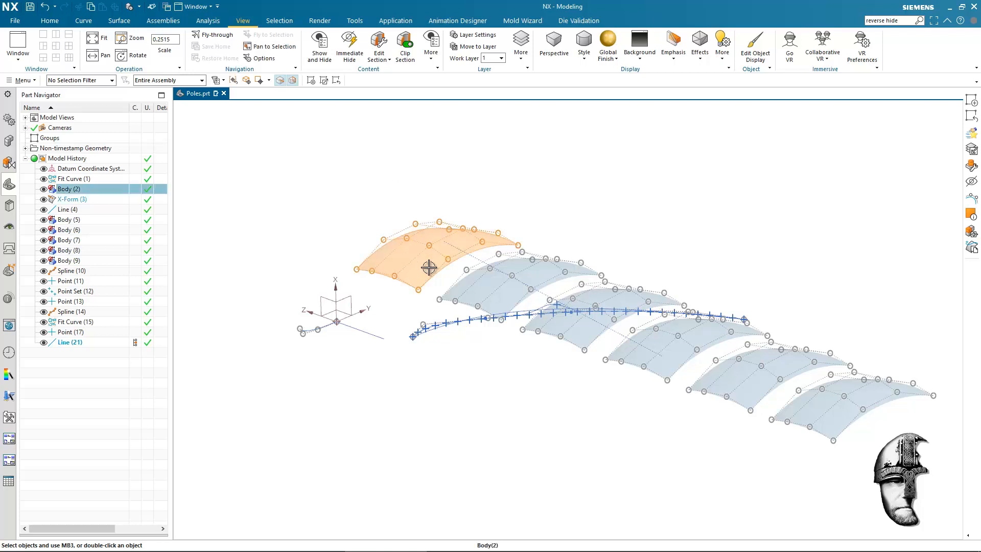
{"action": "left_click", "coordinate": [638, 359]}
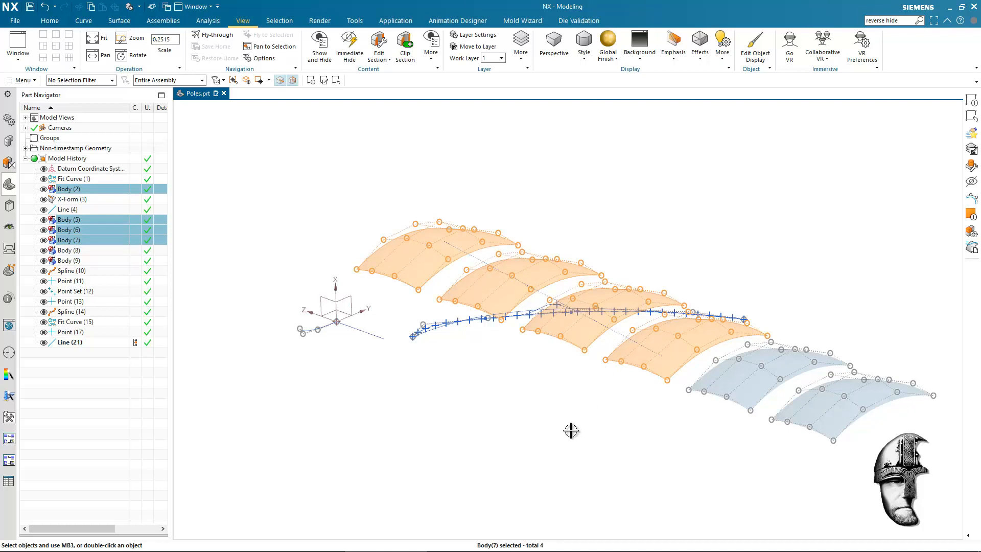
{"action": "mouse_move", "coordinate": [550, 352]}
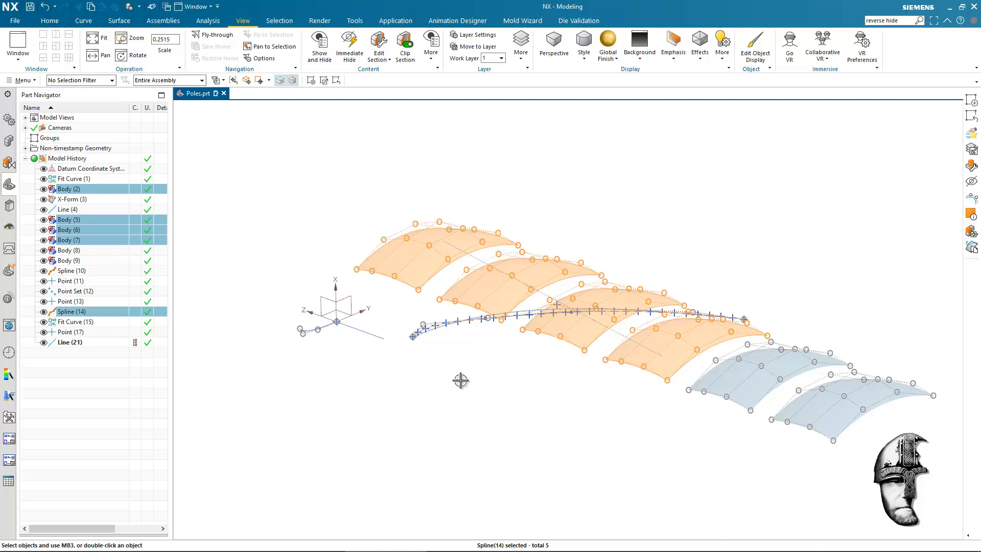
{"action": "mouse_move", "coordinate": [451, 389]}
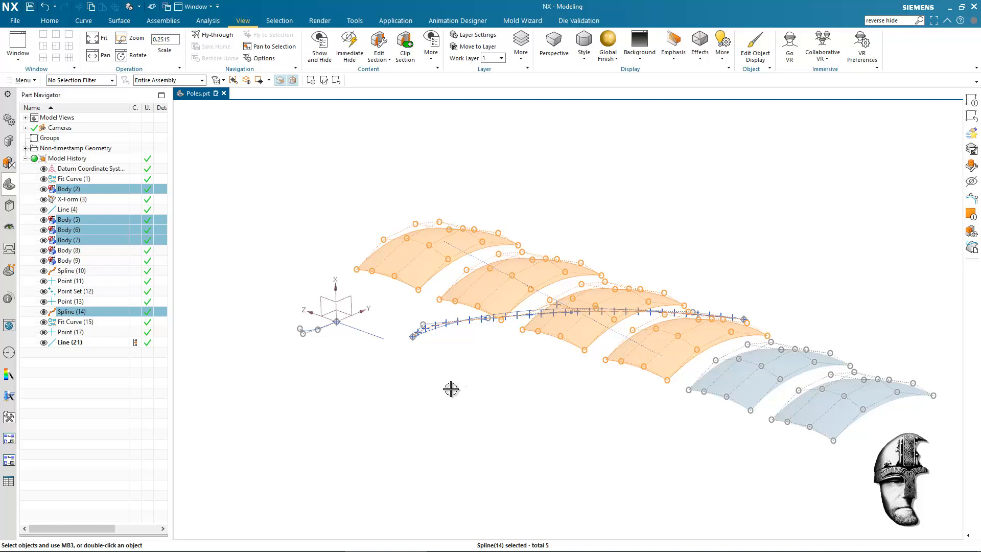
{"action": "mouse_move", "coordinate": [419, 239]}
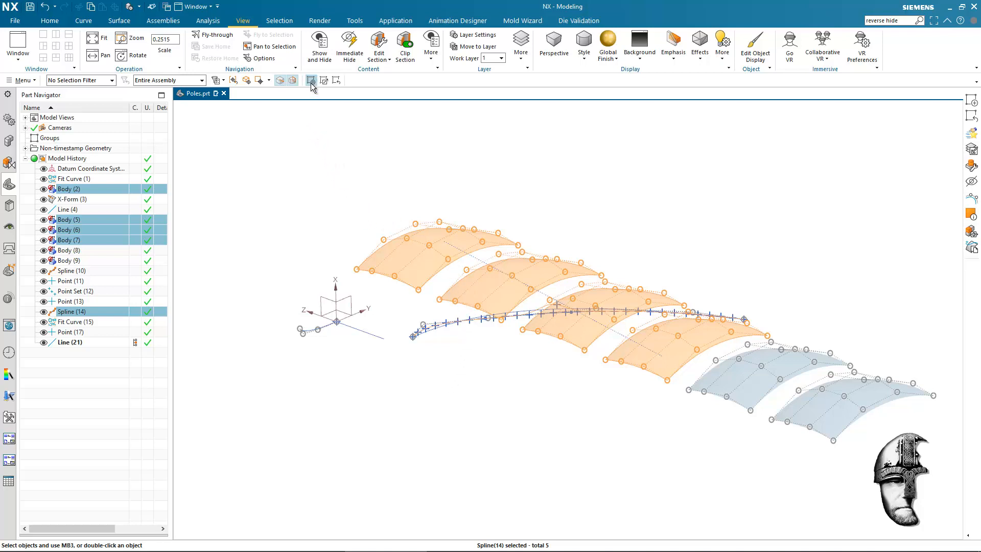
Create group CONSTRUCT1 from the selected four surfaces and the spline.
{"action": "left_click", "coordinate": [310, 80]}
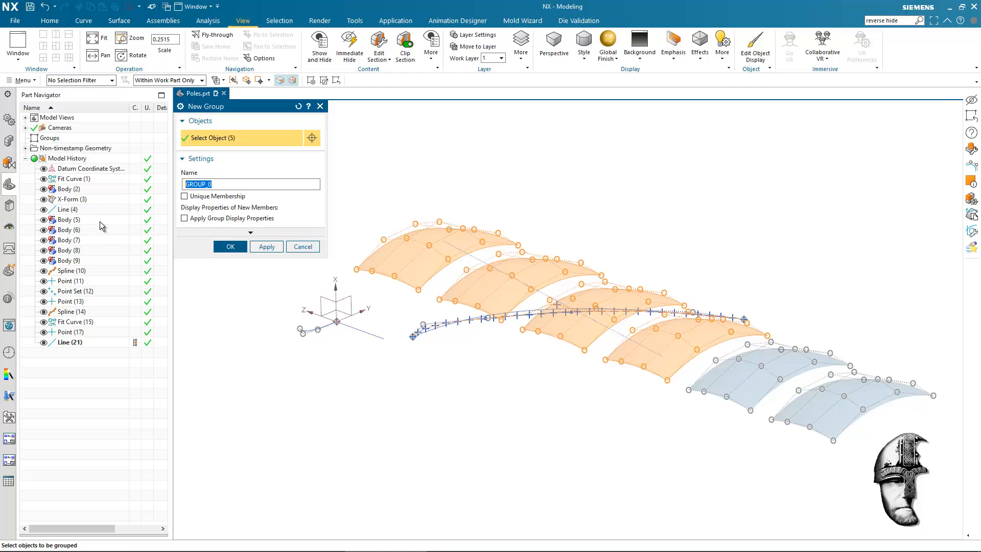
{"action": "type", "text": "Construct1"}
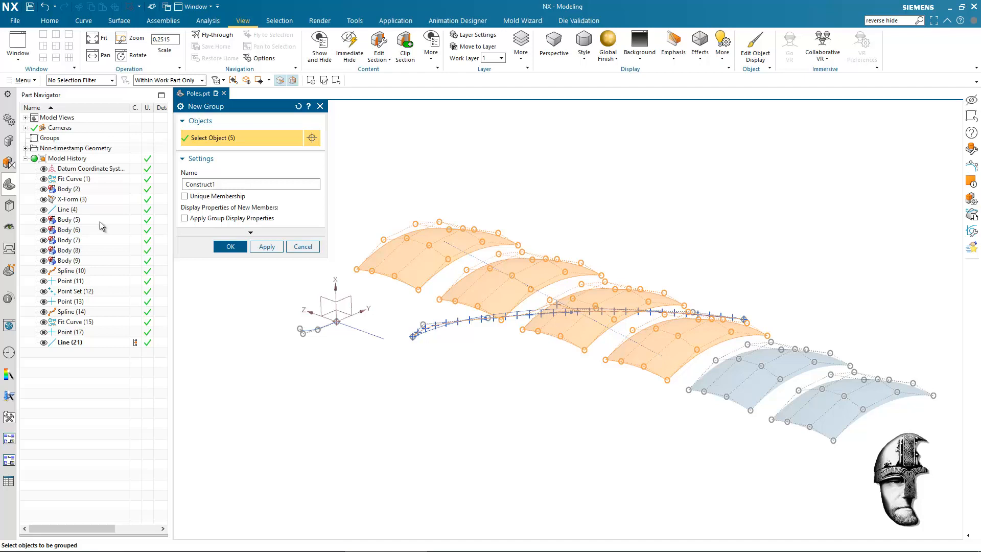
{"action": "left_click", "coordinate": [250, 183]}
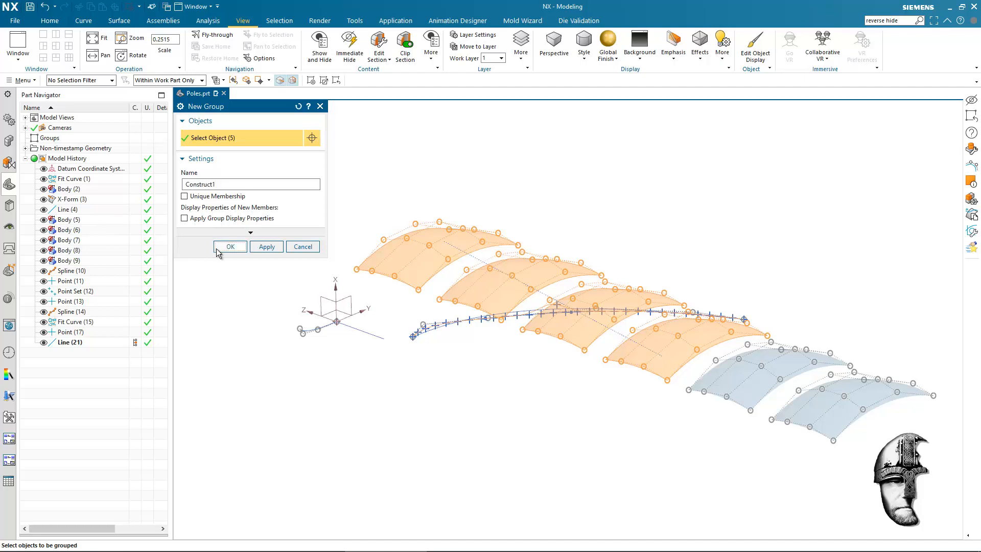
{"action": "left_click", "coordinate": [230, 246]}
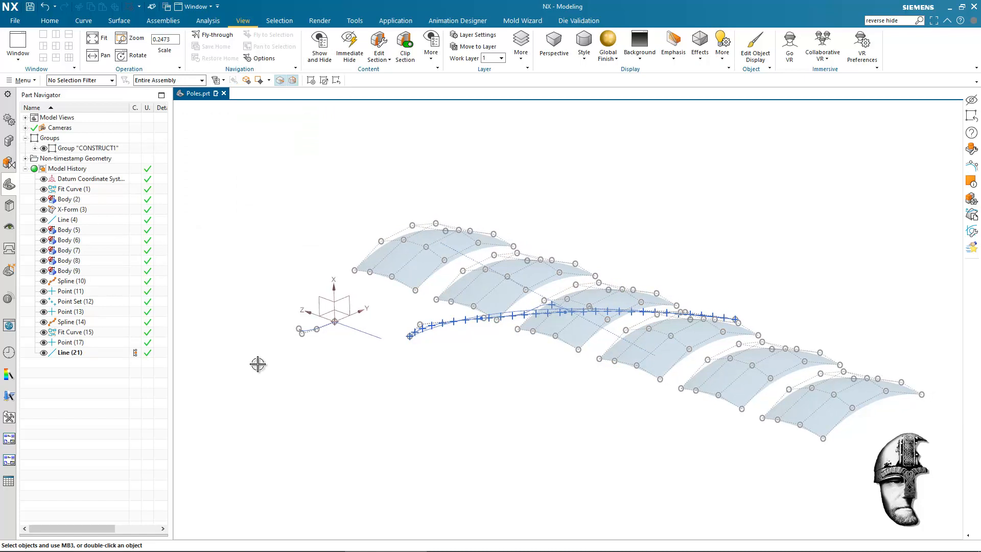
{"action": "mouse_move", "coordinate": [124, 193]}
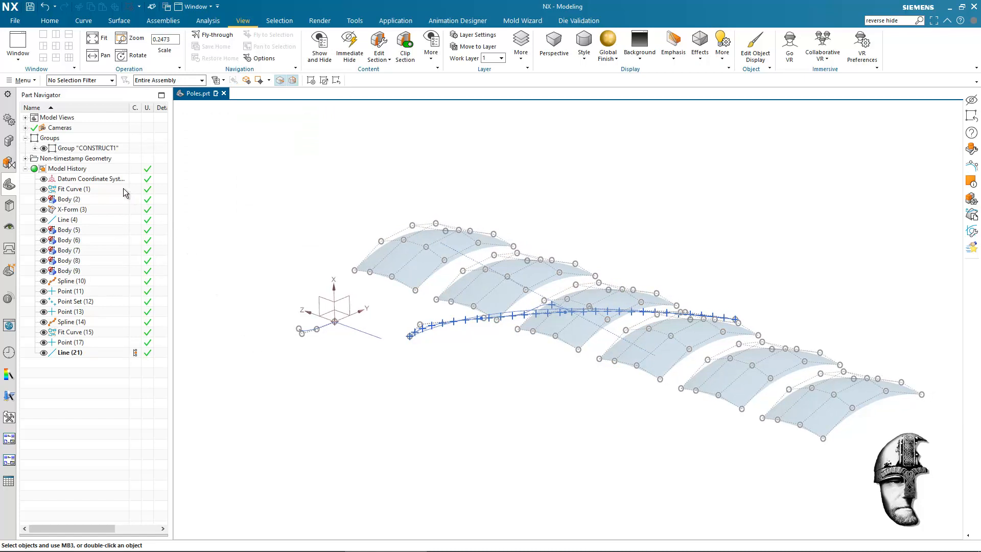
{"action": "left_click", "coordinate": [88, 147]}
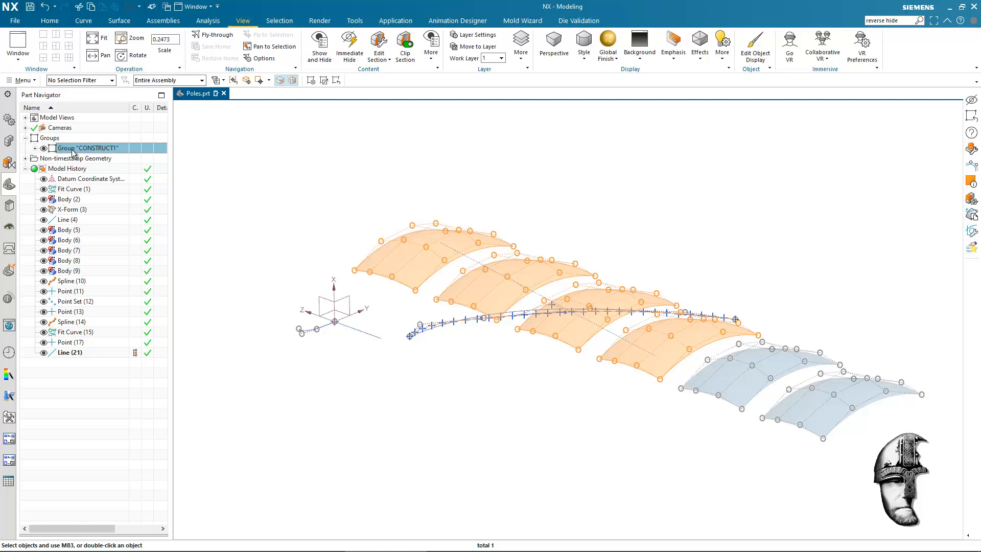
{"action": "left_click", "coordinate": [34, 147]}
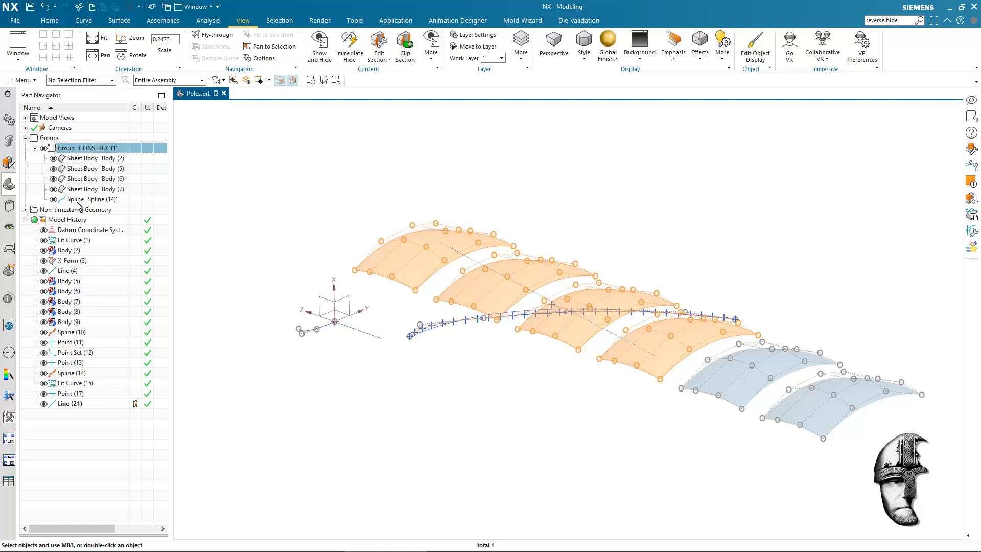
{"action": "mouse_move", "coordinate": [79, 210]}
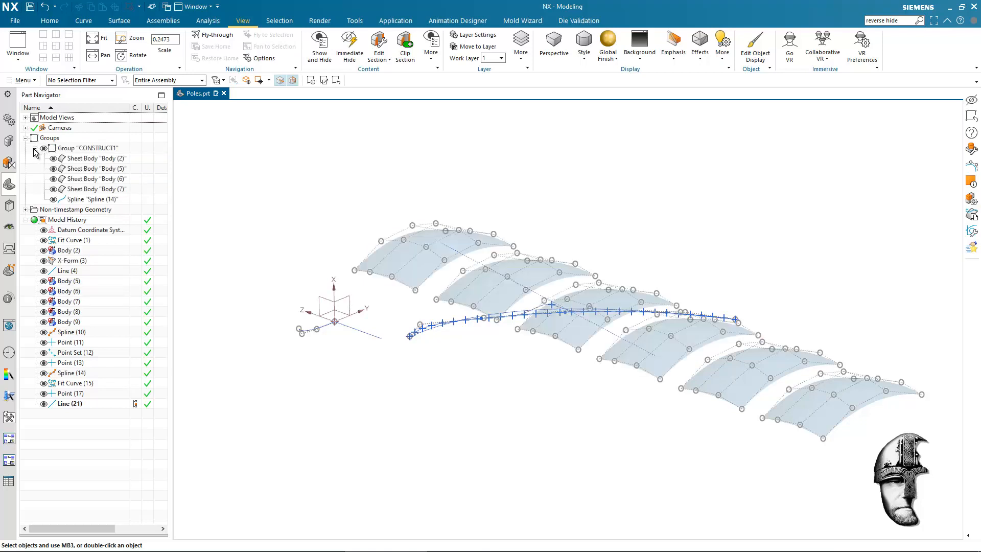
{"action": "left_click", "coordinate": [33, 149]}
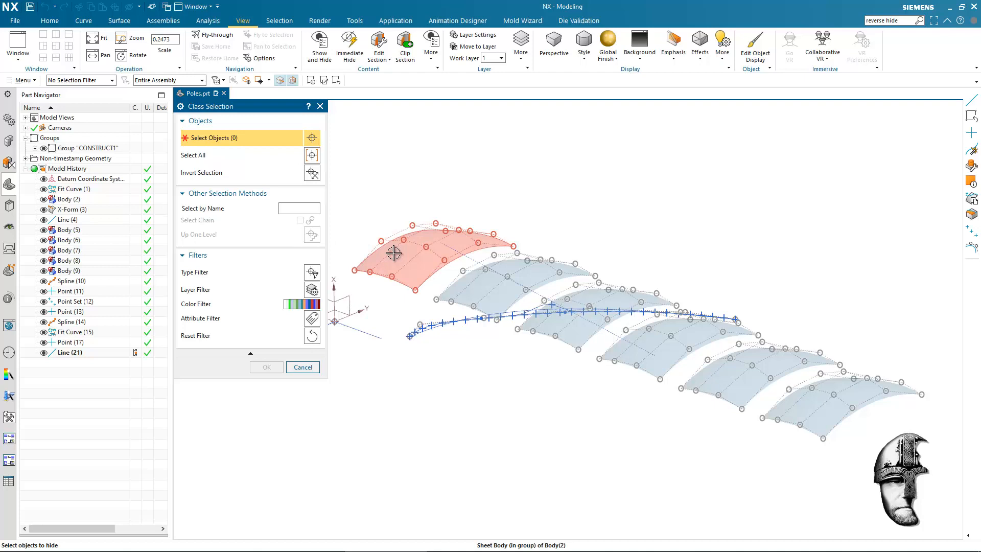
{"action": "mouse_move", "coordinate": [394, 256]}
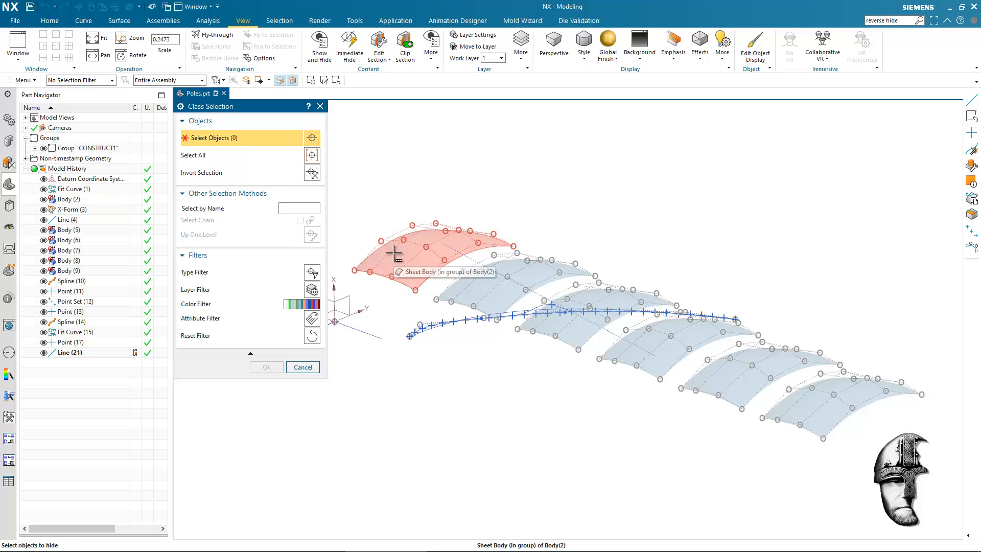
Show only the members of group CONSTRUCT1, hiding all other geometry.
{"action": "left_click", "coordinate": [298, 208]}
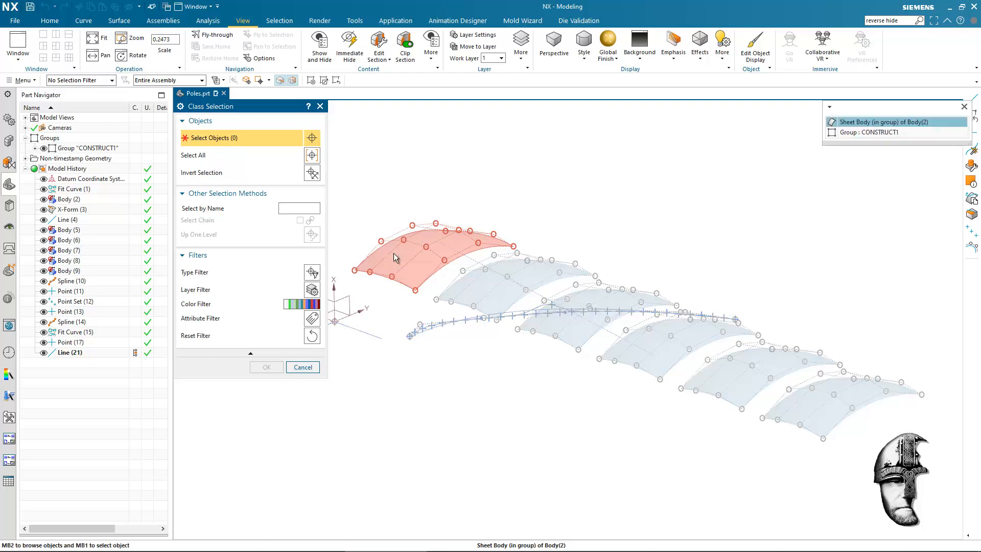
{"action": "mouse_move", "coordinate": [882, 132]}
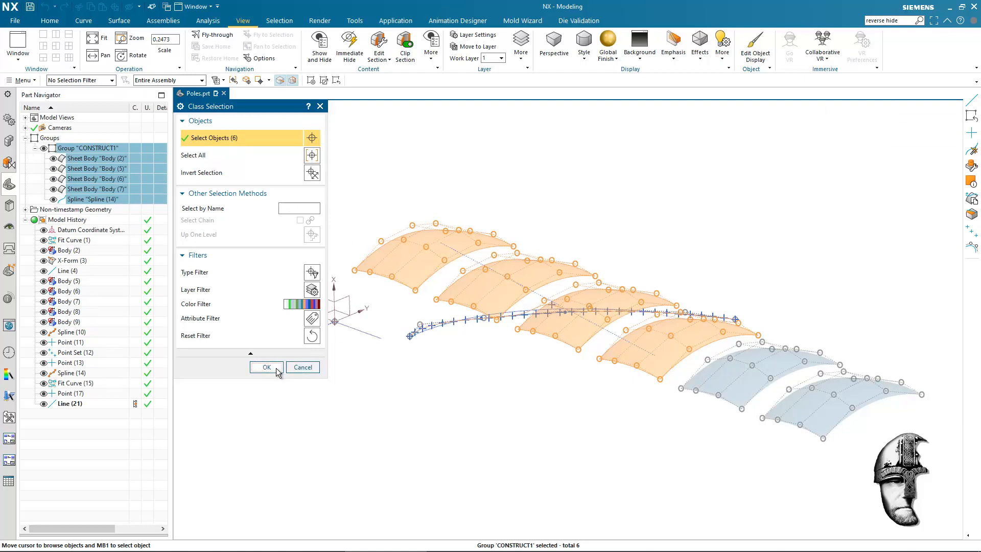
{"action": "left_click", "coordinate": [266, 366]}
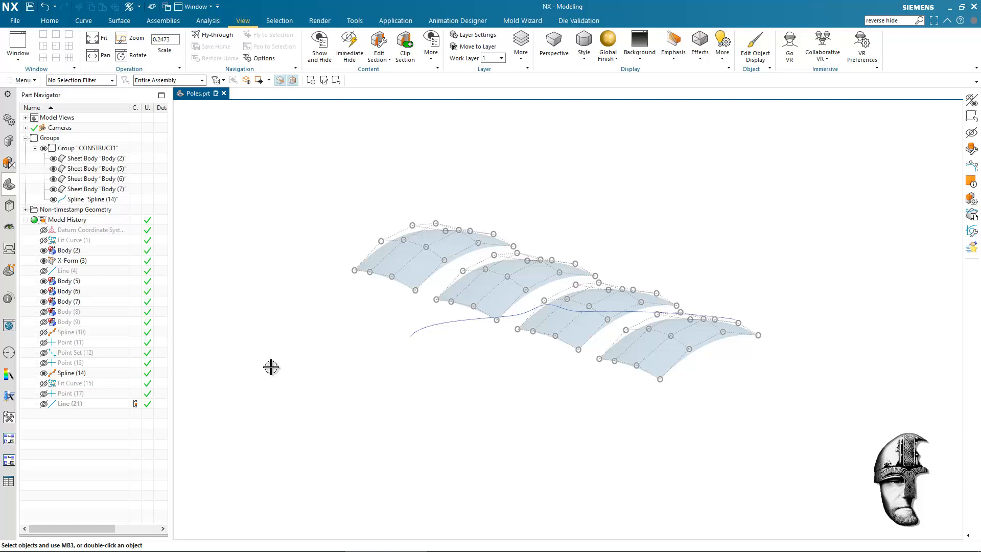
{"action": "mouse_move", "coordinate": [268, 364]}
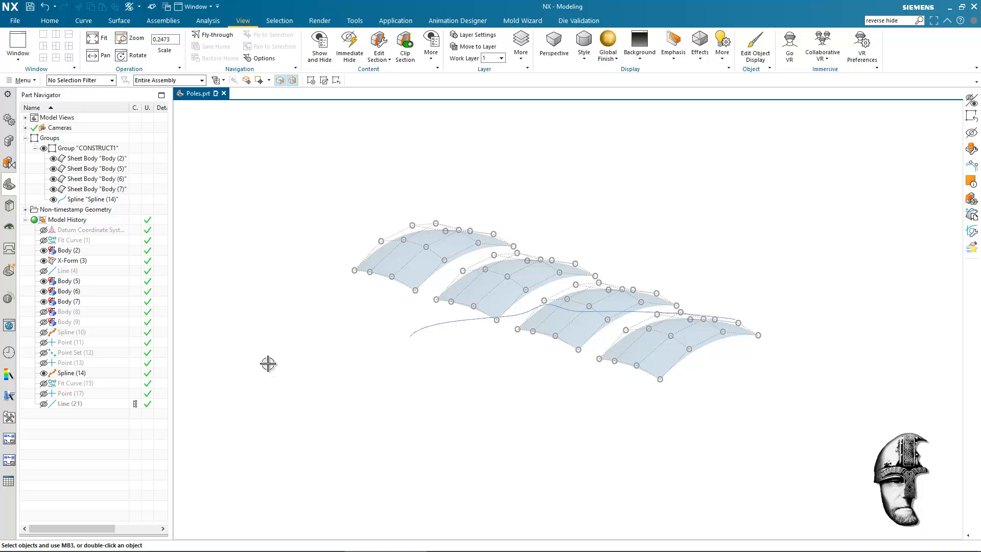
{"action": "mouse_move", "coordinate": [98, 74]}
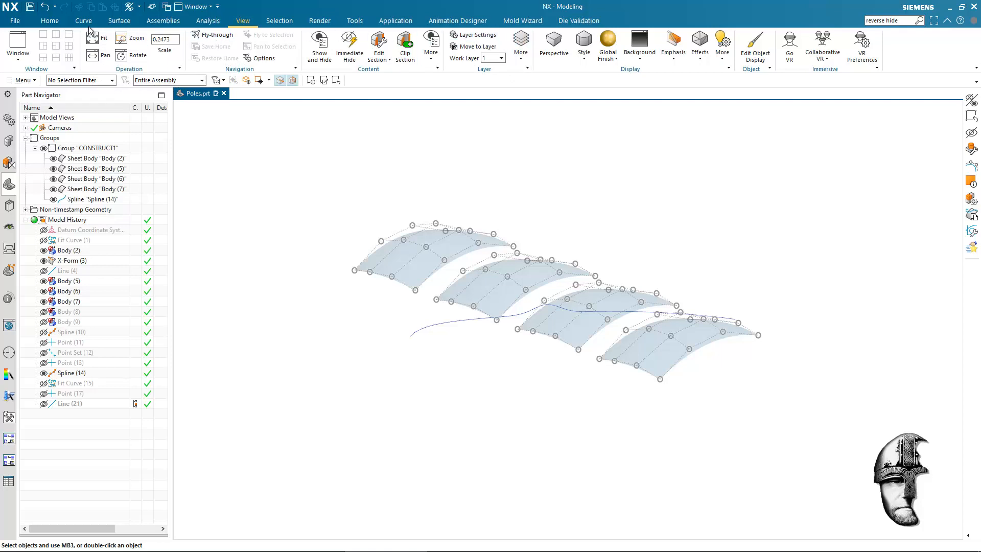
Create an associative point placed on the fourth surface.
{"action": "left_click", "coordinate": [75, 35]}
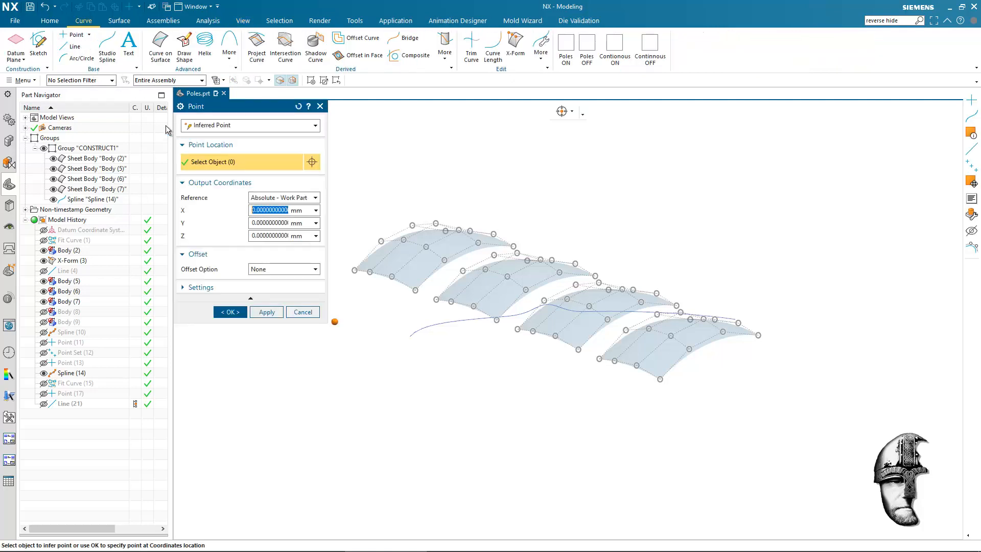
{"action": "mouse_move", "coordinate": [428, 239]}
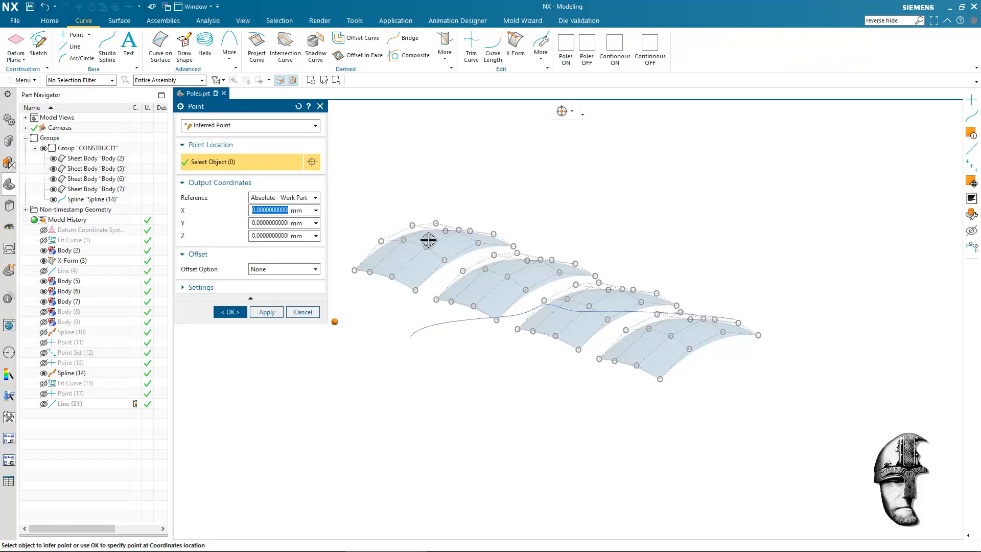
{"action": "left_click", "coordinate": [562, 112]}
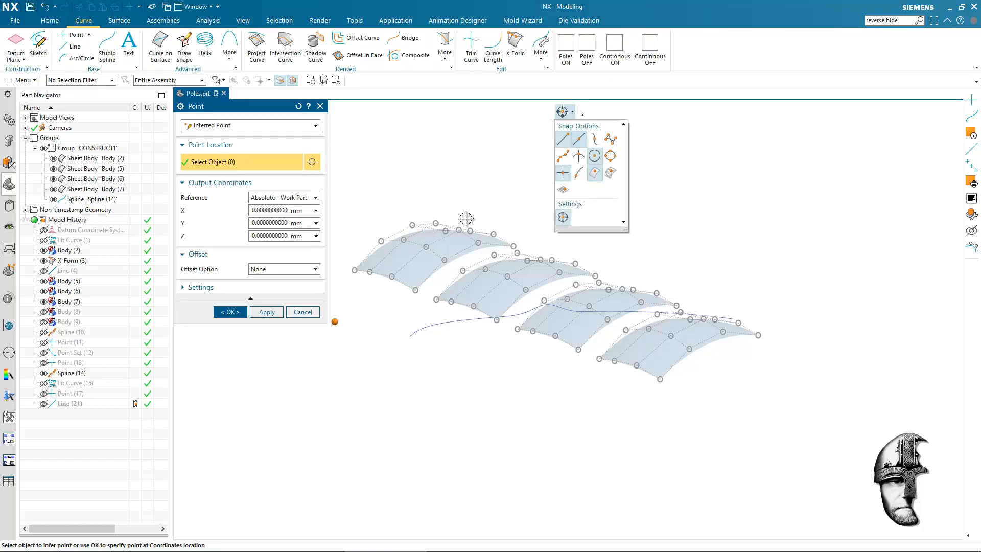
{"action": "left_click", "coordinate": [707, 327]}
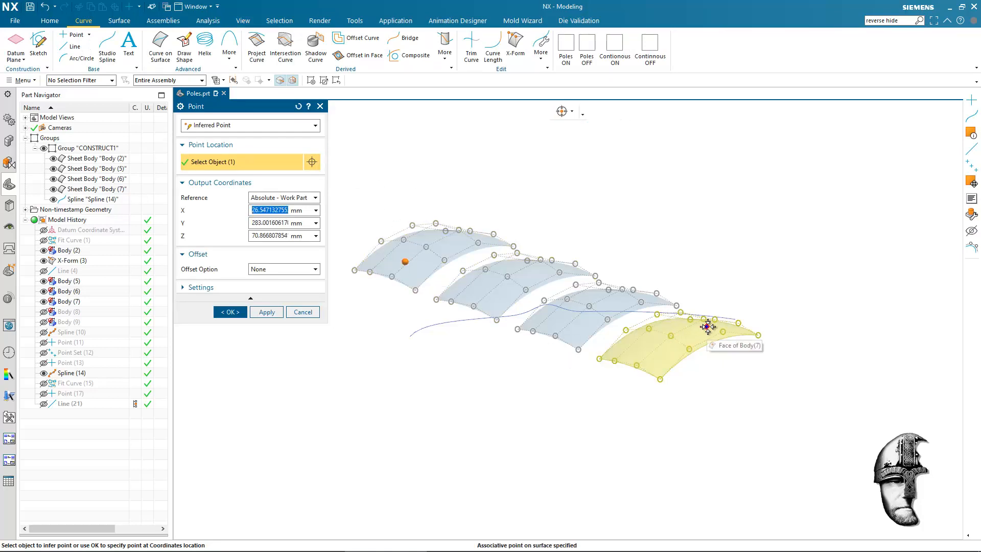
{"action": "left_click", "coordinate": [435, 302]}
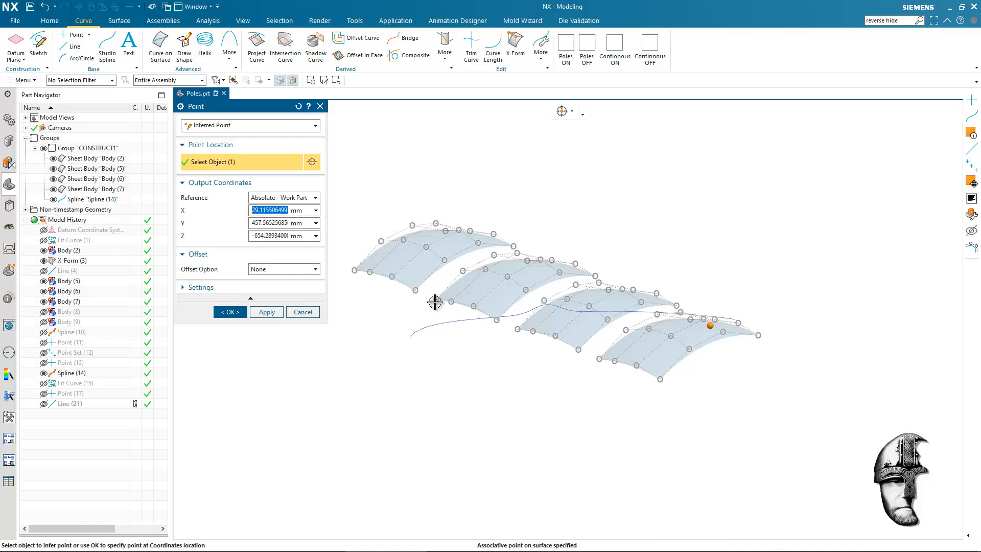
{"action": "left_click", "coordinate": [229, 312]}
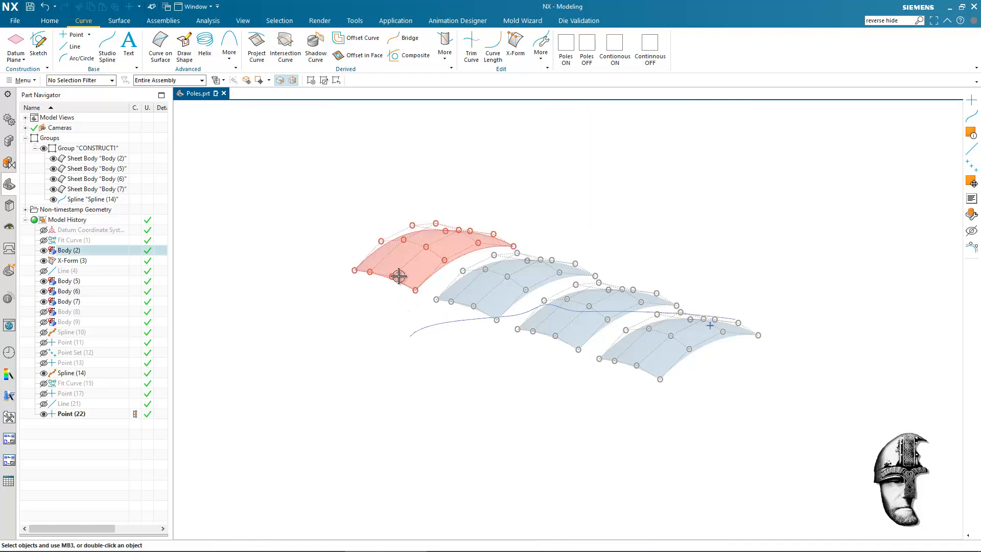
Draw a line from the first surface across to the point on the fourth surface.
{"action": "left_click", "coordinate": [78, 47]}
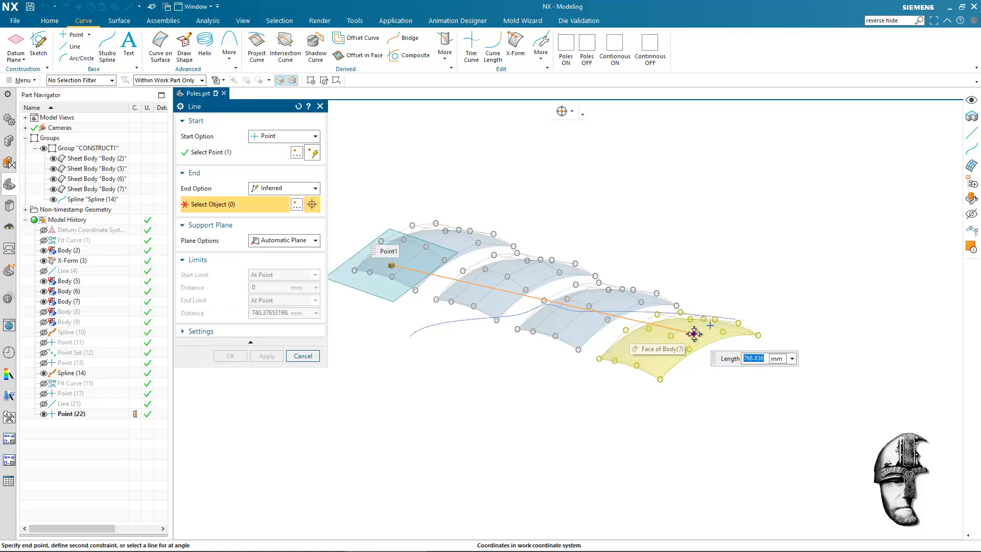
{"action": "left_click", "coordinate": [229, 356]}
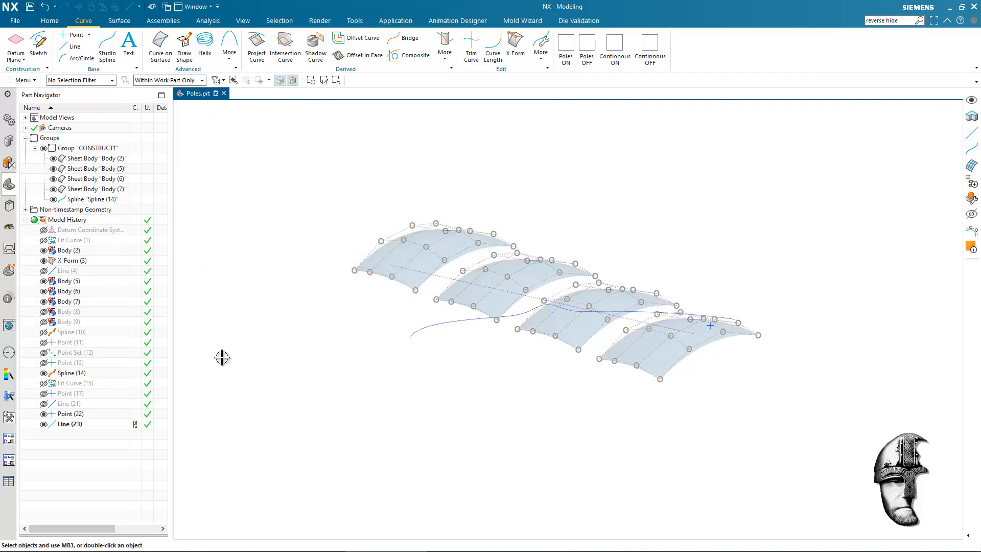
{"action": "left_click", "coordinate": [168, 79]}
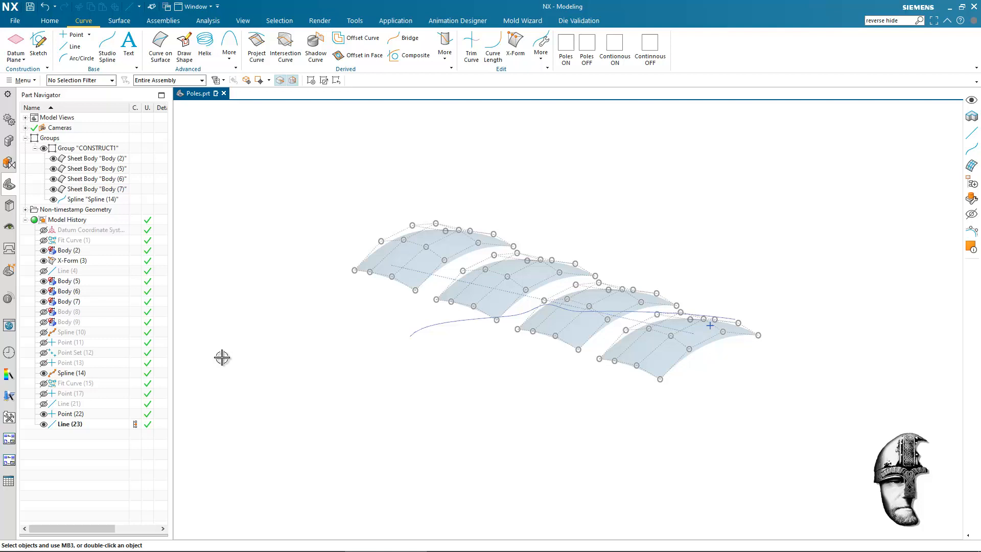
{"action": "mouse_move", "coordinate": [275, 374]}
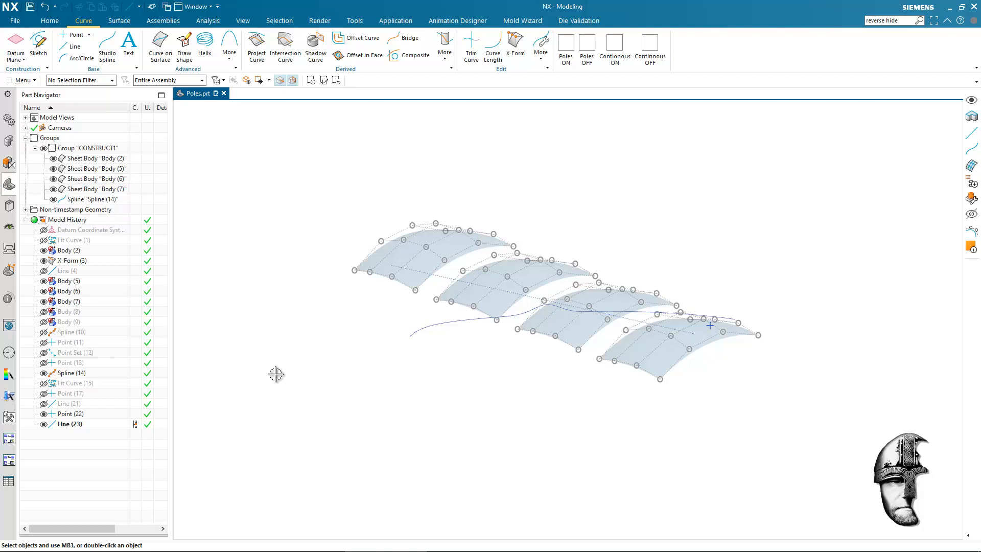
{"action": "mouse_move", "coordinate": [302, 329]}
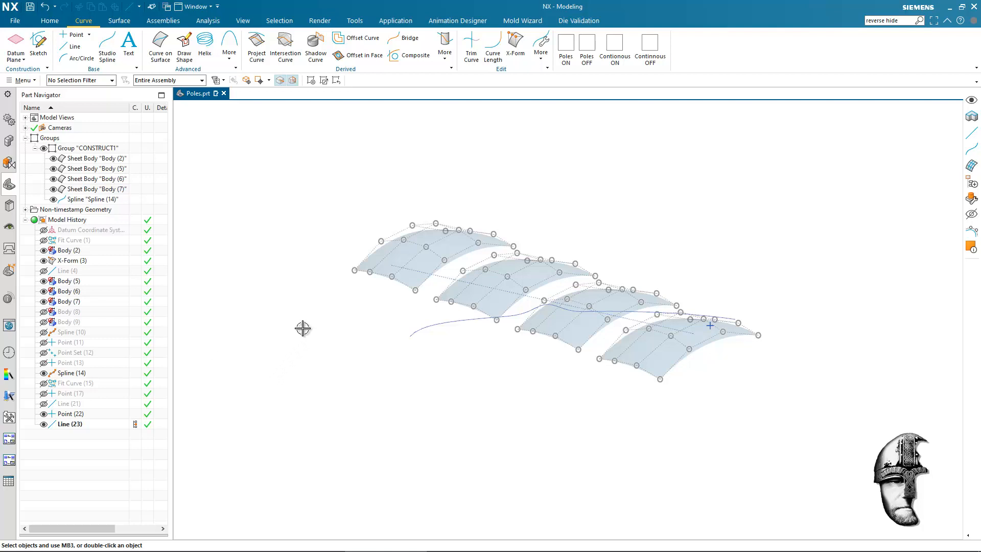
{"action": "mouse_move", "coordinate": [300, 327]}
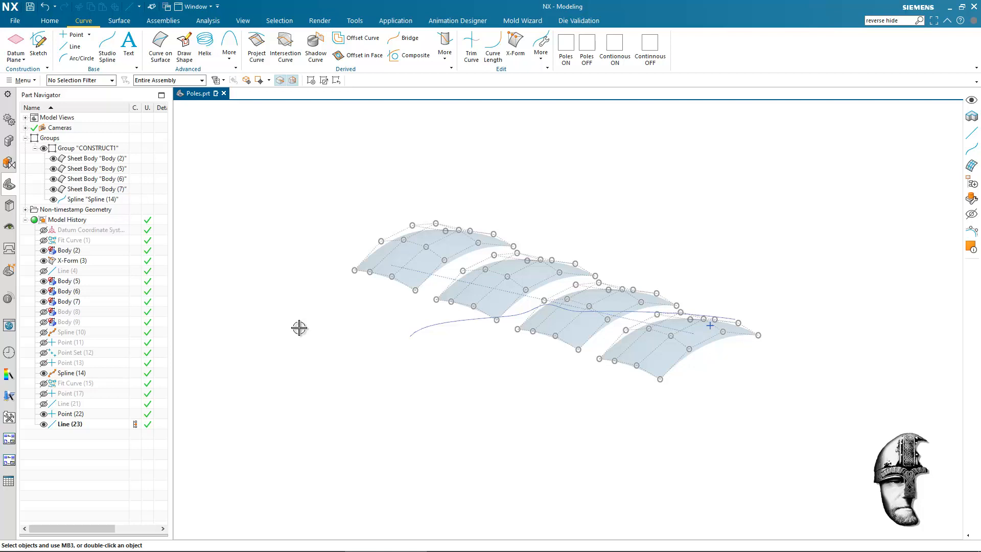
{"action": "mouse_move", "coordinate": [403, 261]}
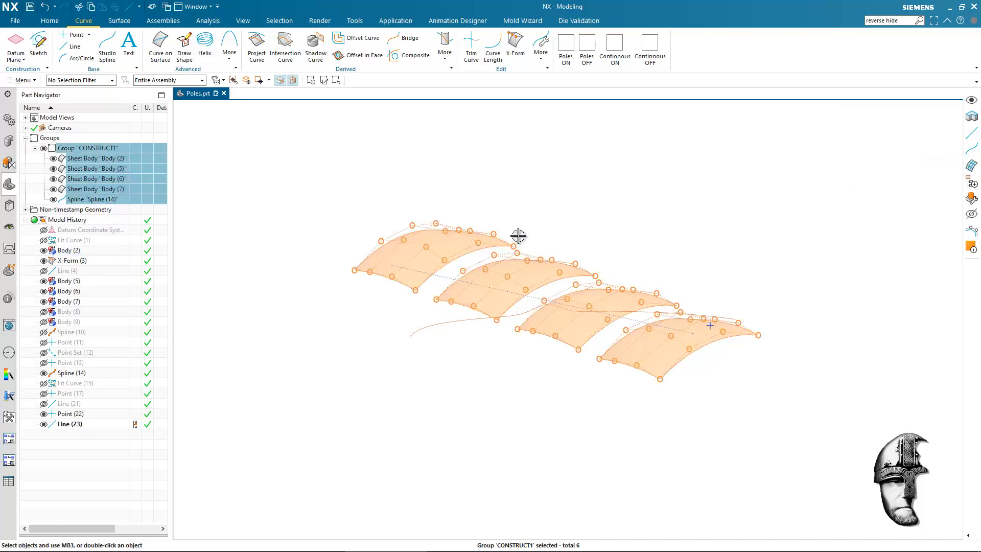
Edit group CONSTRUCT1 to add Point (22) and Line (23), giving seven members.
{"action": "right_click", "coordinate": [518, 235]}
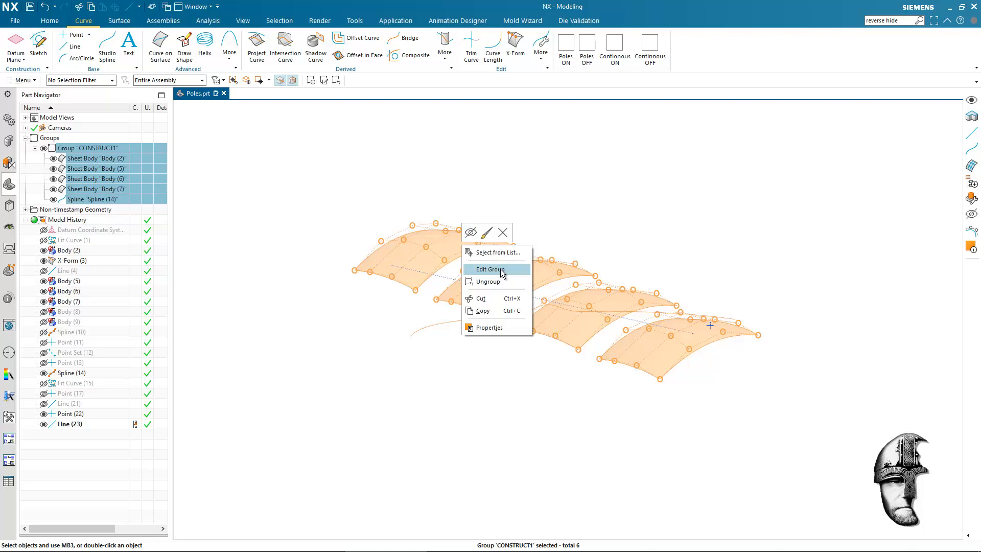
{"action": "left_click", "coordinate": [489, 268]}
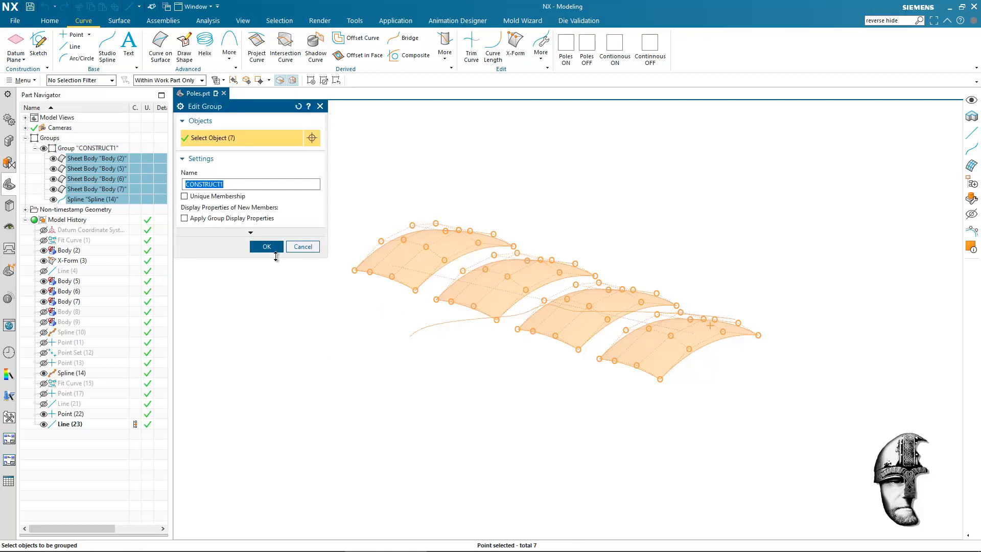
{"action": "left_click", "coordinate": [266, 246]}
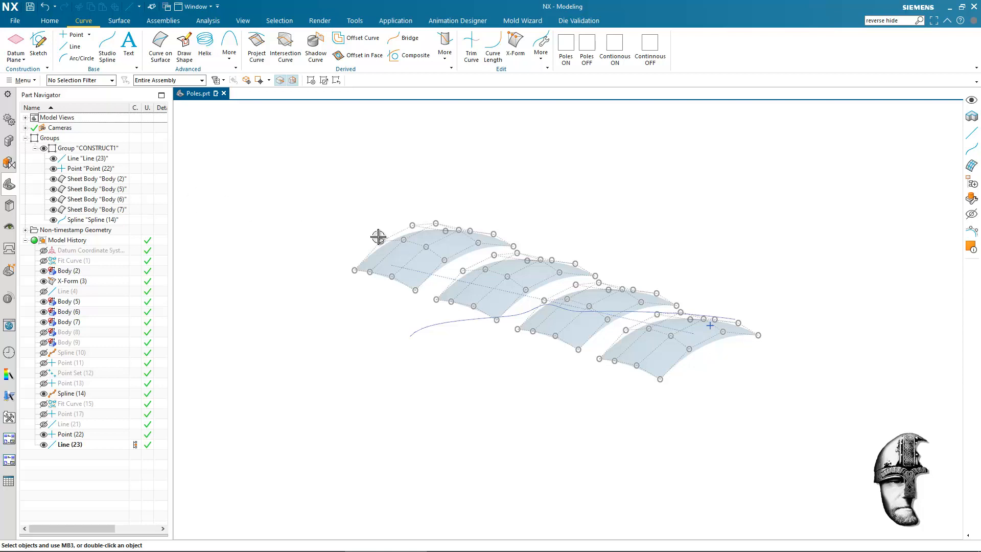
{"action": "mouse_move", "coordinate": [722, 251]}
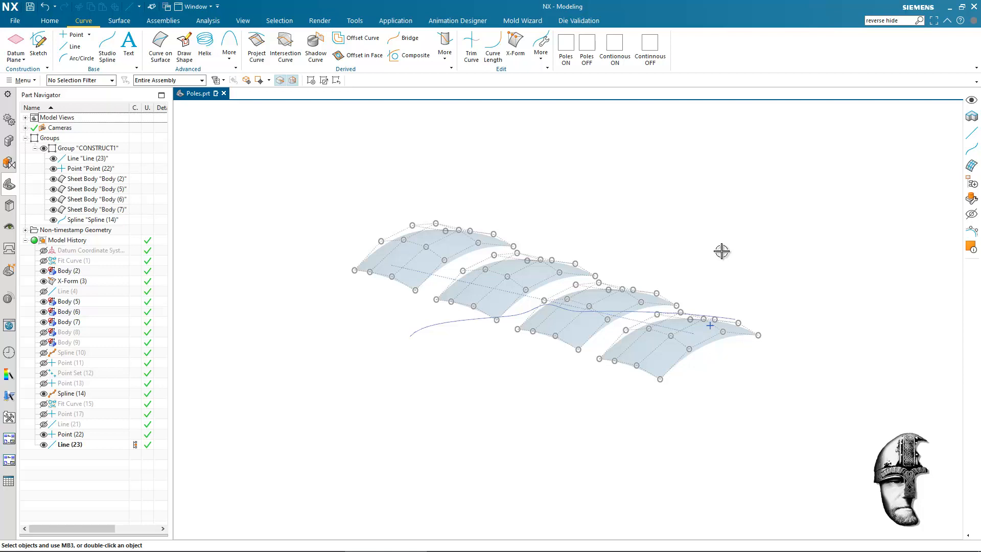
{"action": "mouse_move", "coordinate": [723, 256]}
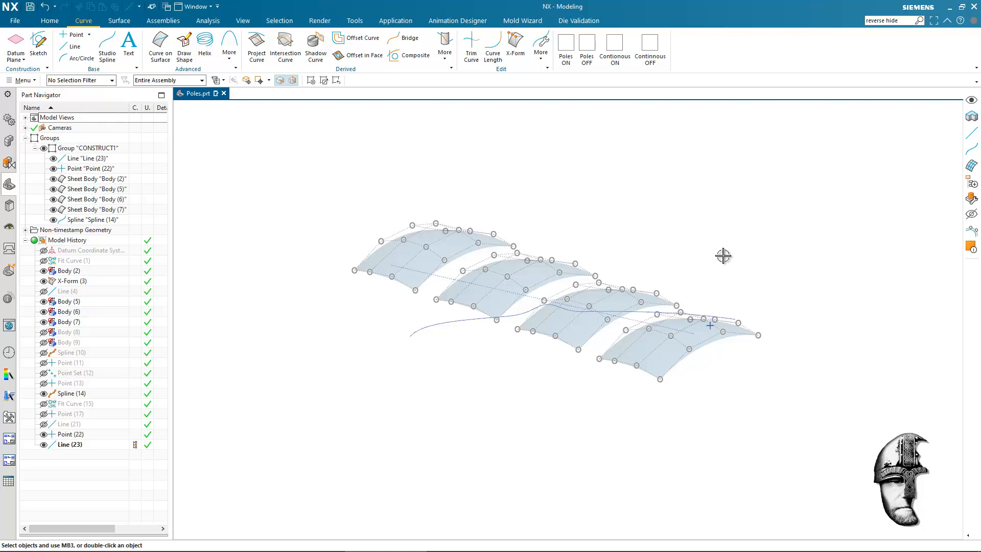